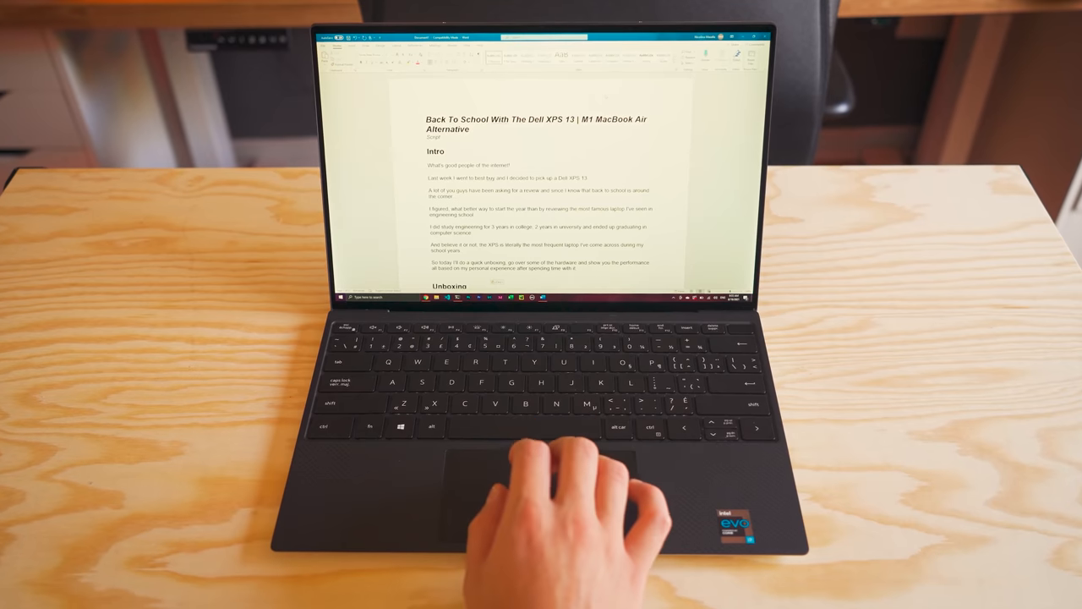
- Switch to the Storyblocks window and move further down the Sound Effects list while previewing clips
{"action": "key", "text": "alt+tab"}
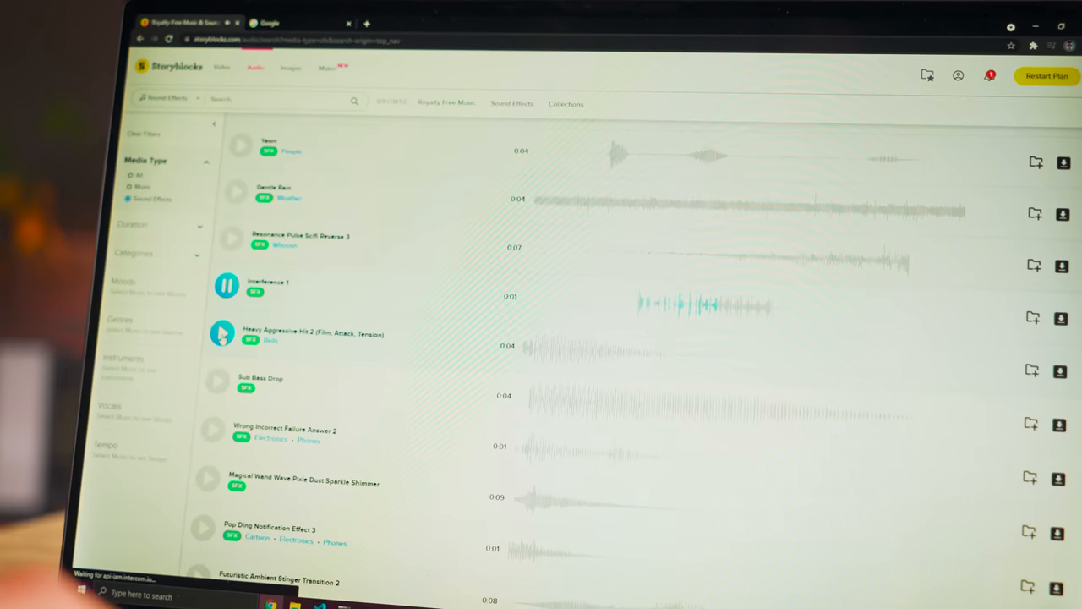
{"action": "scroll", "scroll_direction": "down", "scroll_amount": 3}
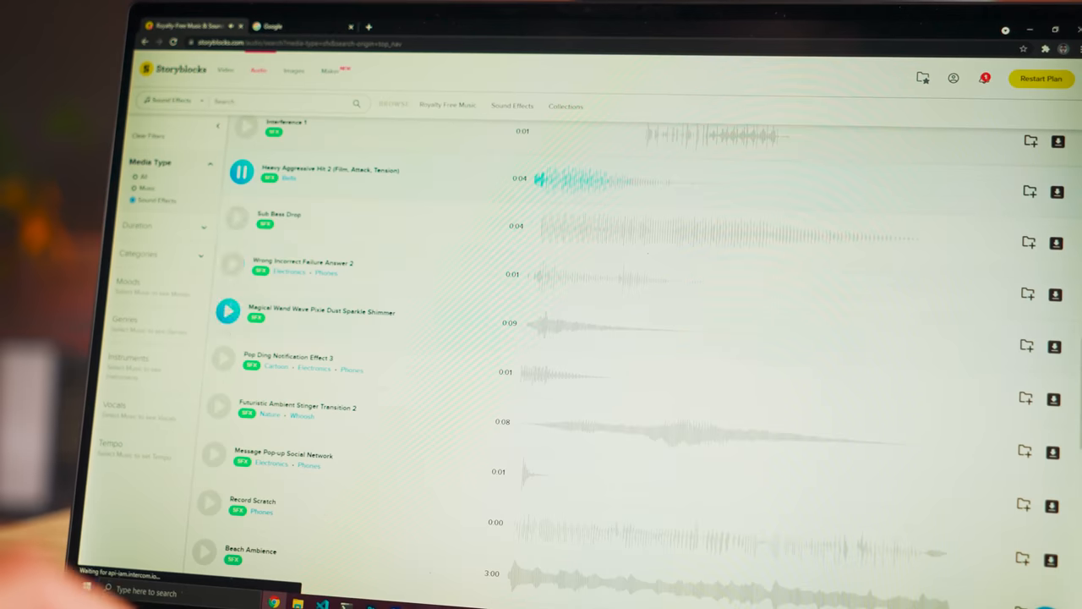